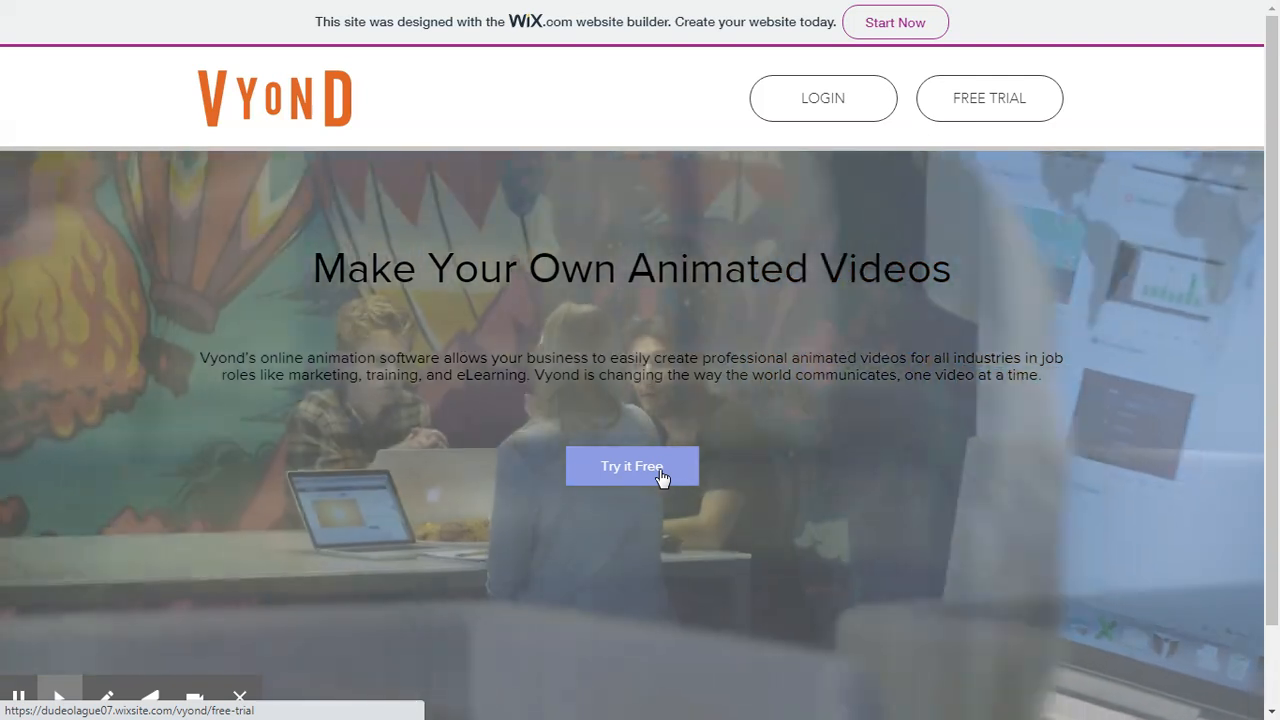
Go to the free-trial sign-up form and focus the First Name field.
click(632, 466)
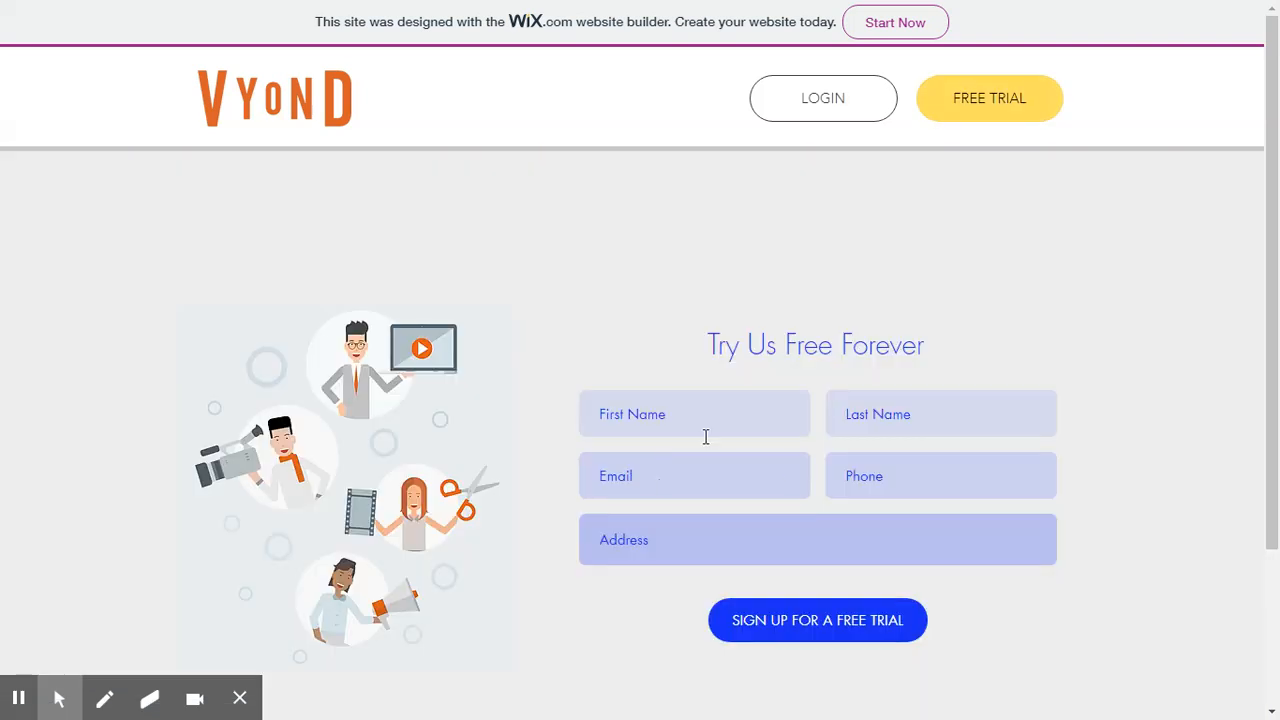
click(816, 620)
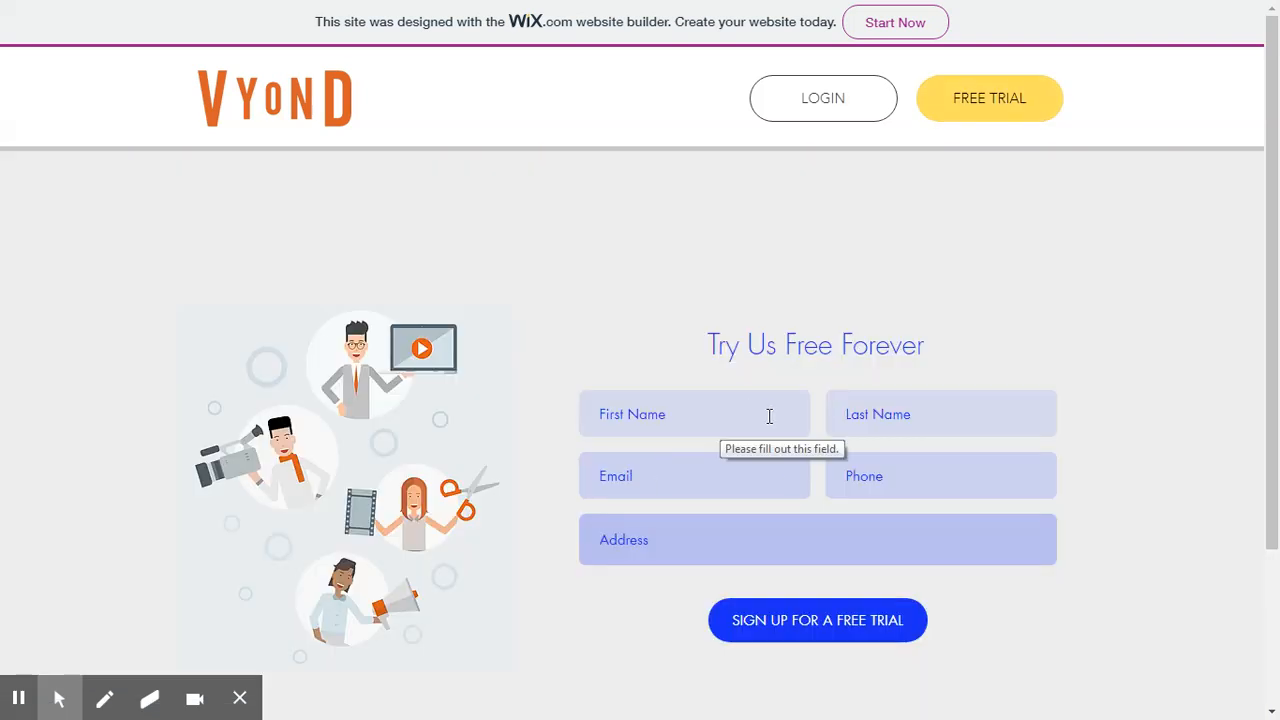
mouse_move(892, 374)
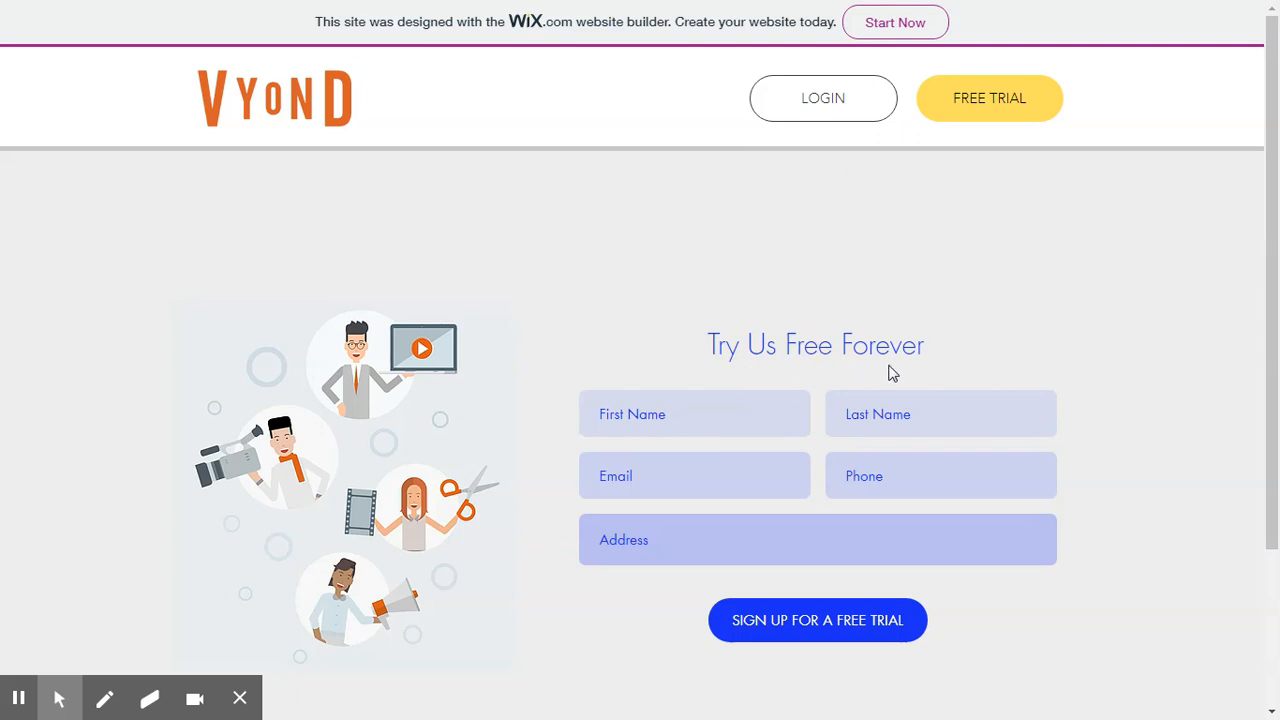
mouse_move(846, 360)
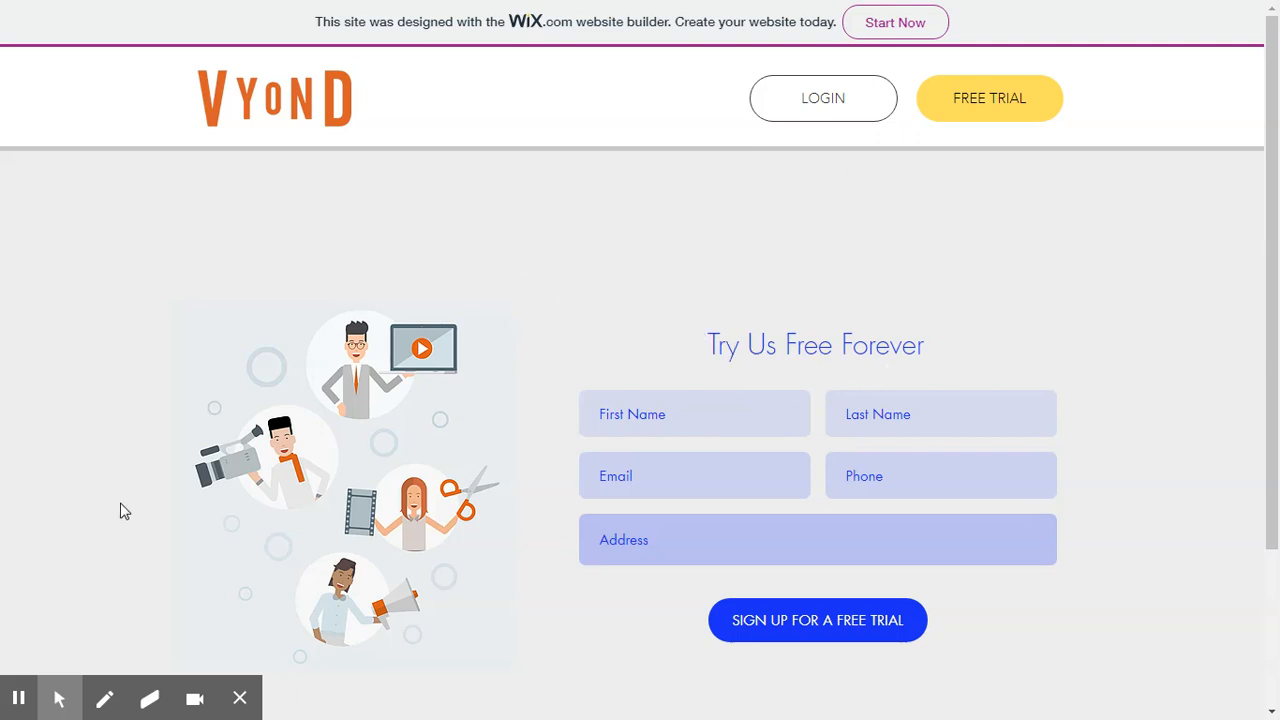
Submit the free-trial sign-up and continue past the confirmation to the Login form.
click(816, 620)
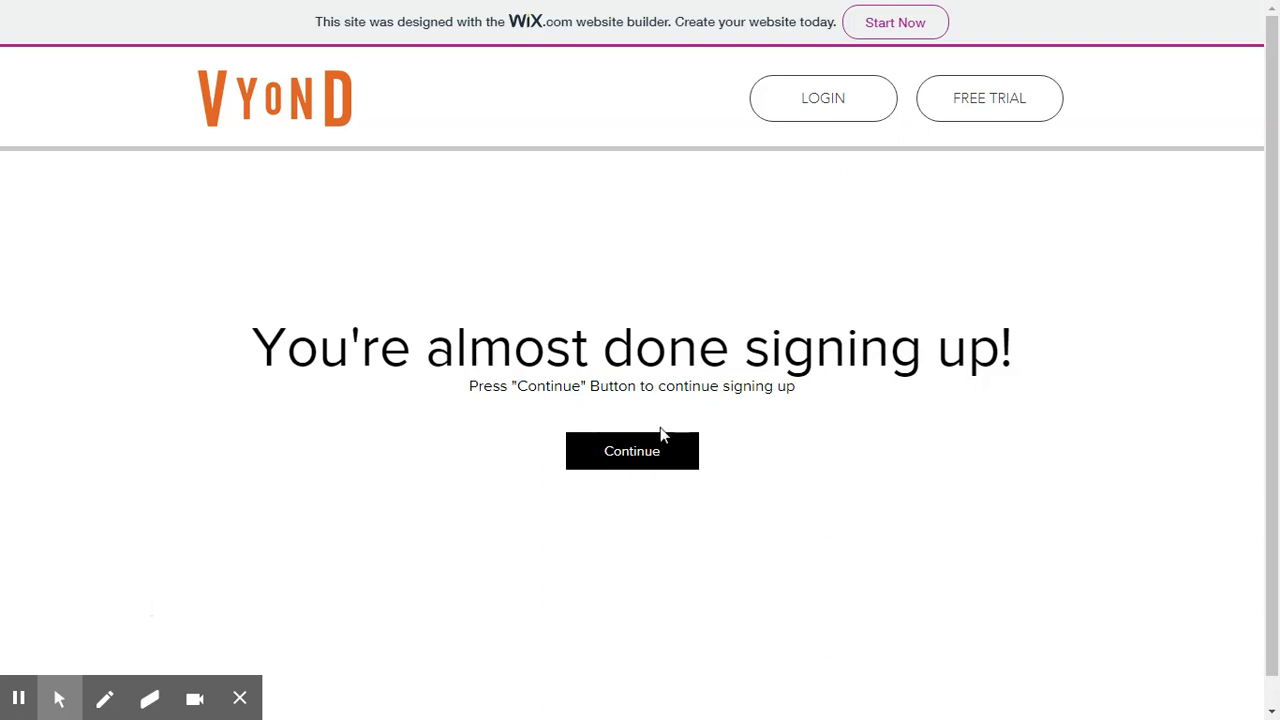
click(632, 452)
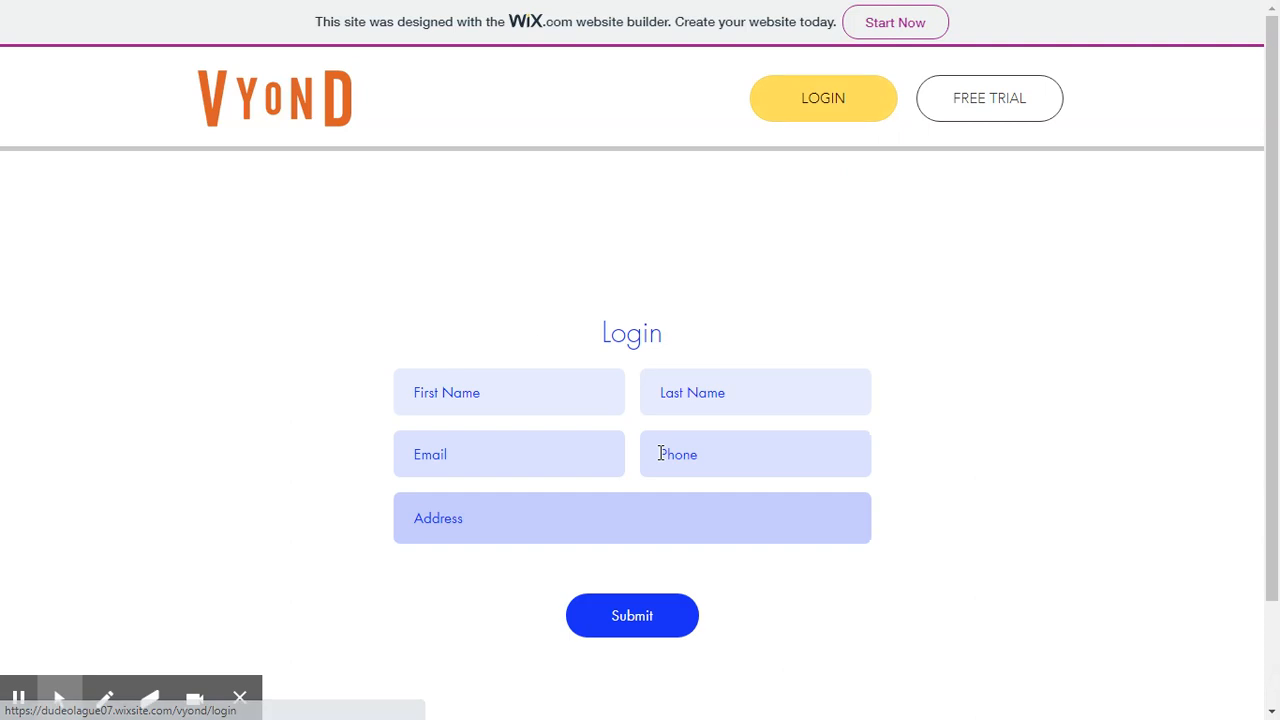
mouse_move(348, 568)
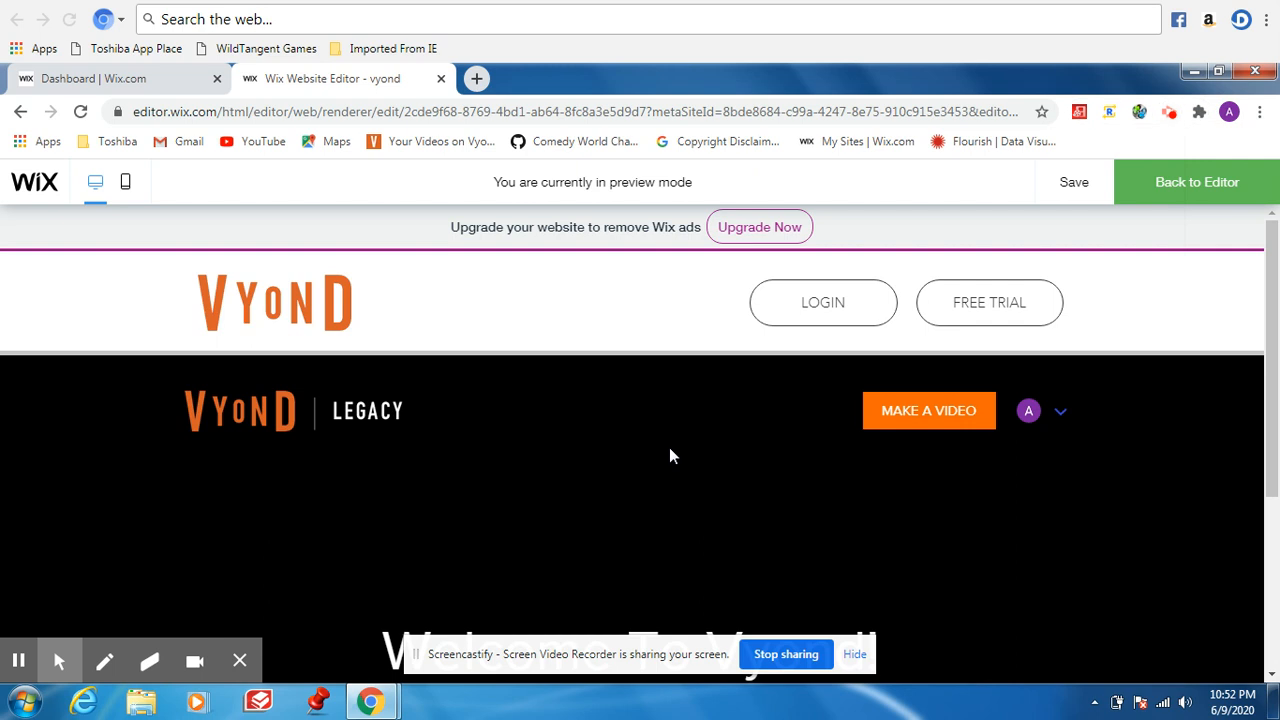
Switch the browser to full screen on the signed-in Welcome To Vyond! preview.
key(f11)
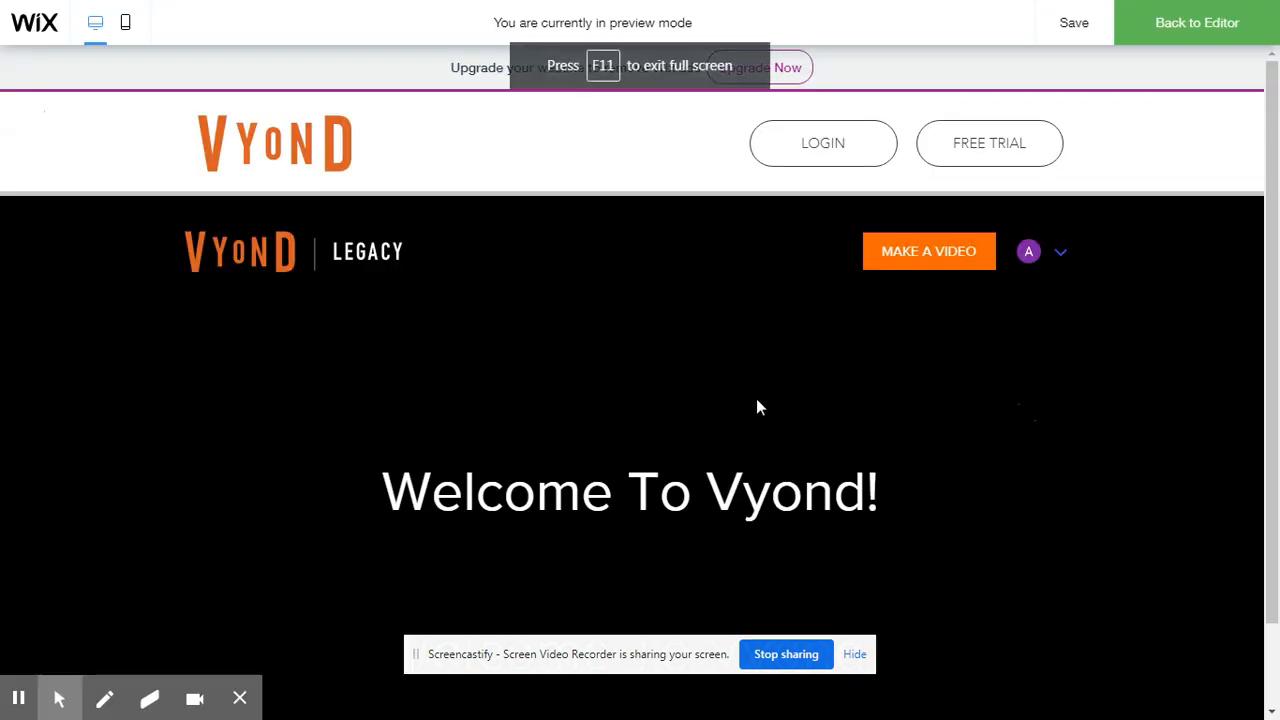
mouse_move(904, 556)
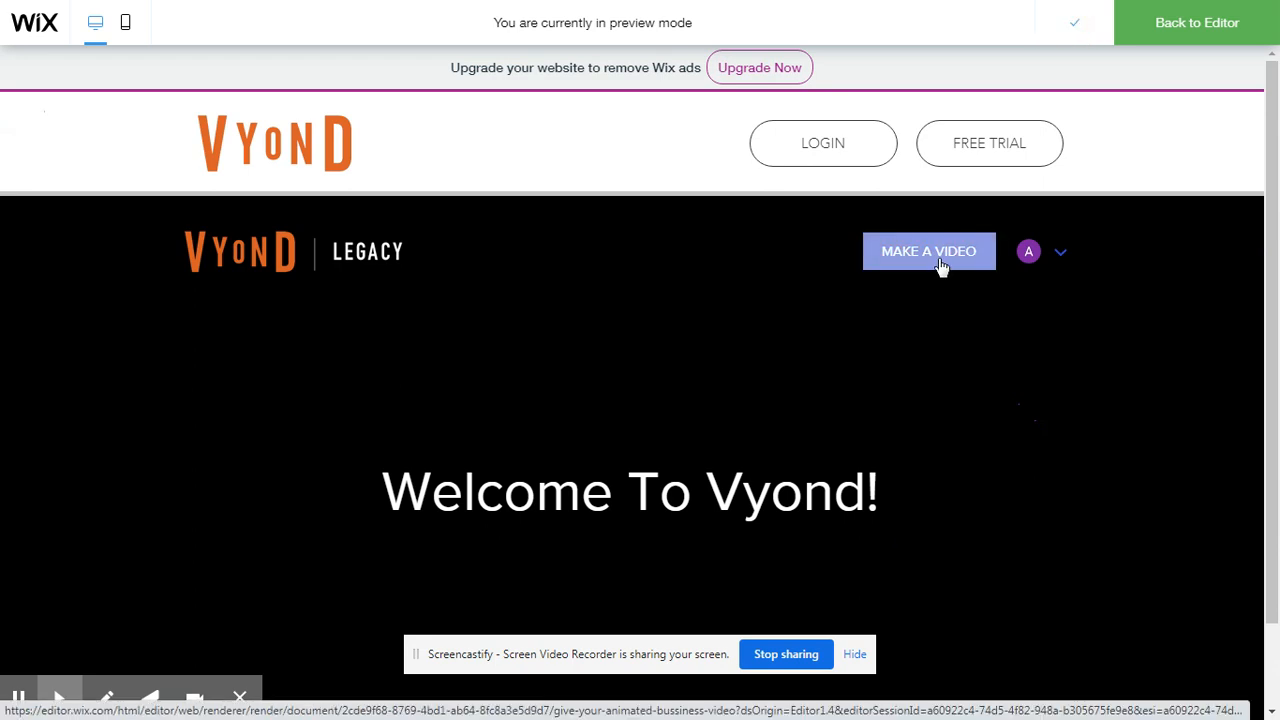
Go to the Make a Video page and scroll to the Whiteboard Animation option.
click(928, 252)
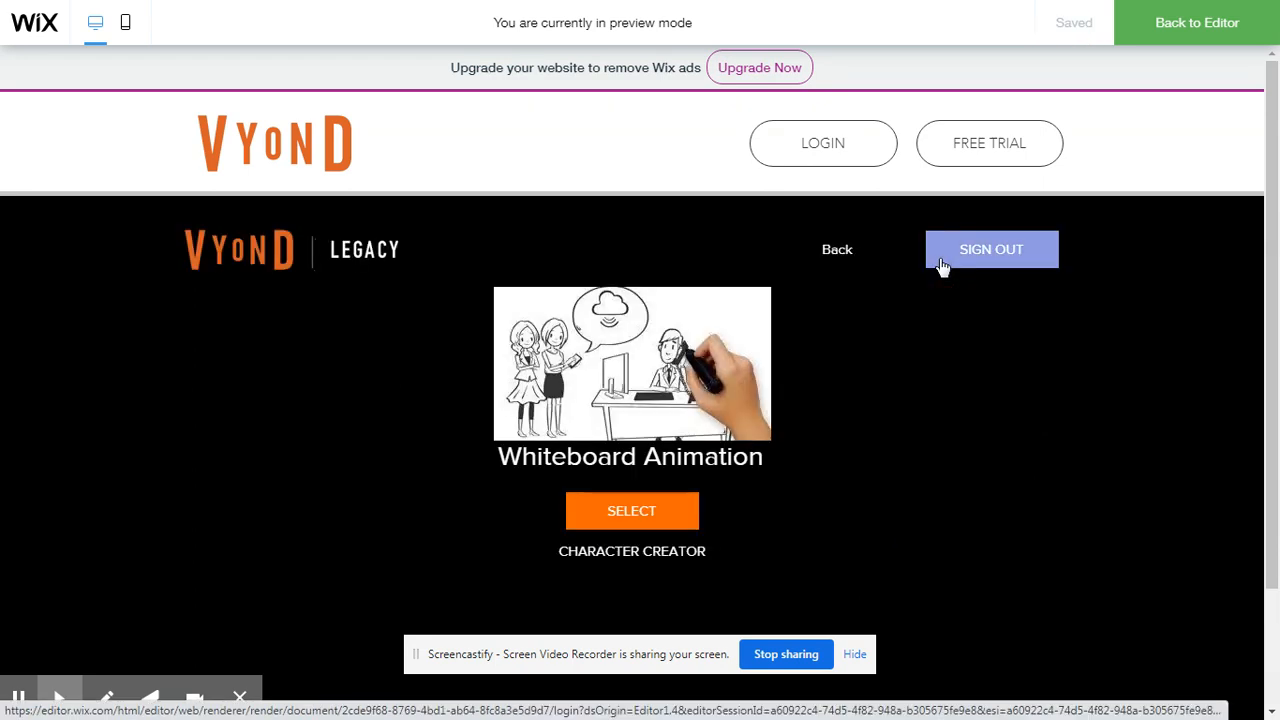
scroll(down, 3)
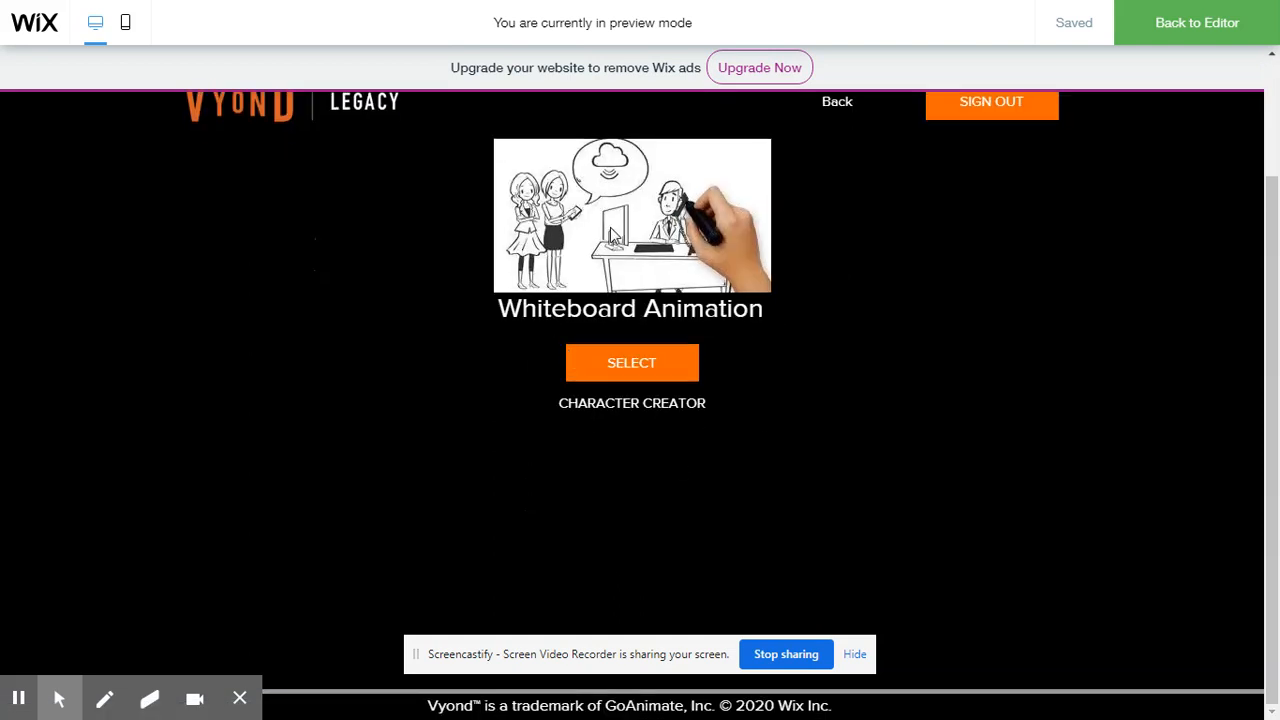
mouse_move(632, 364)
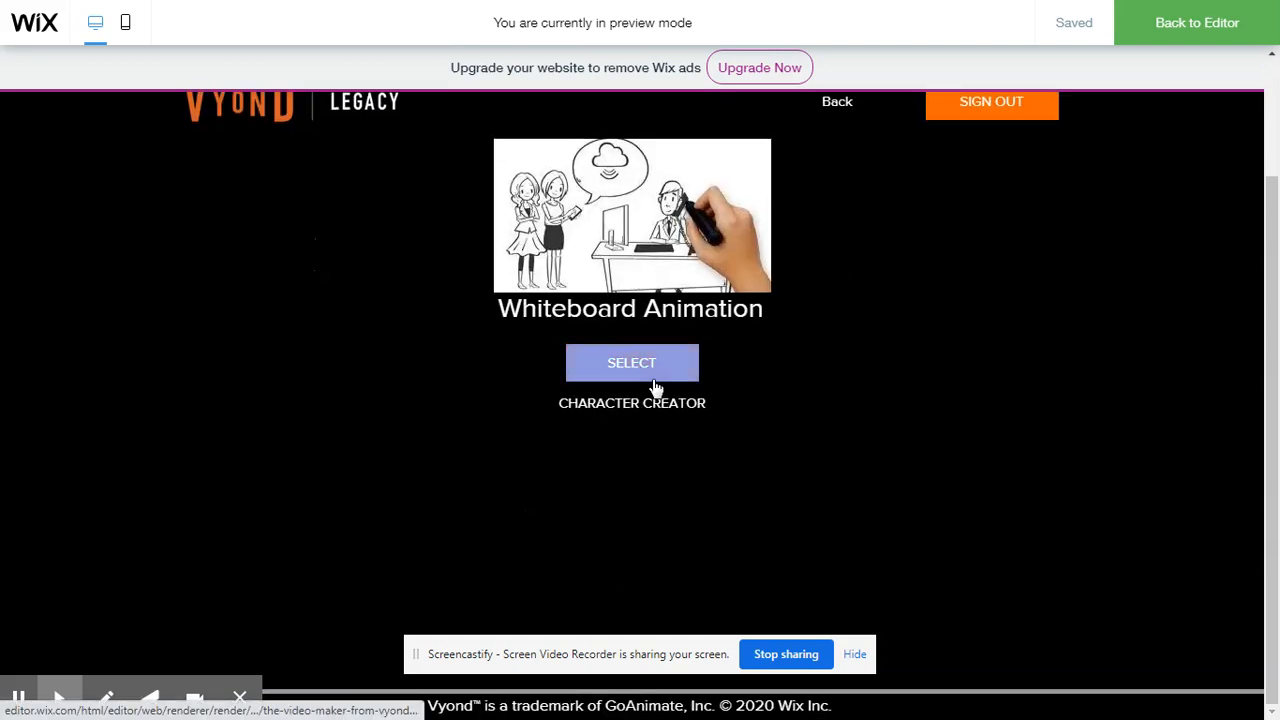
click(632, 362)
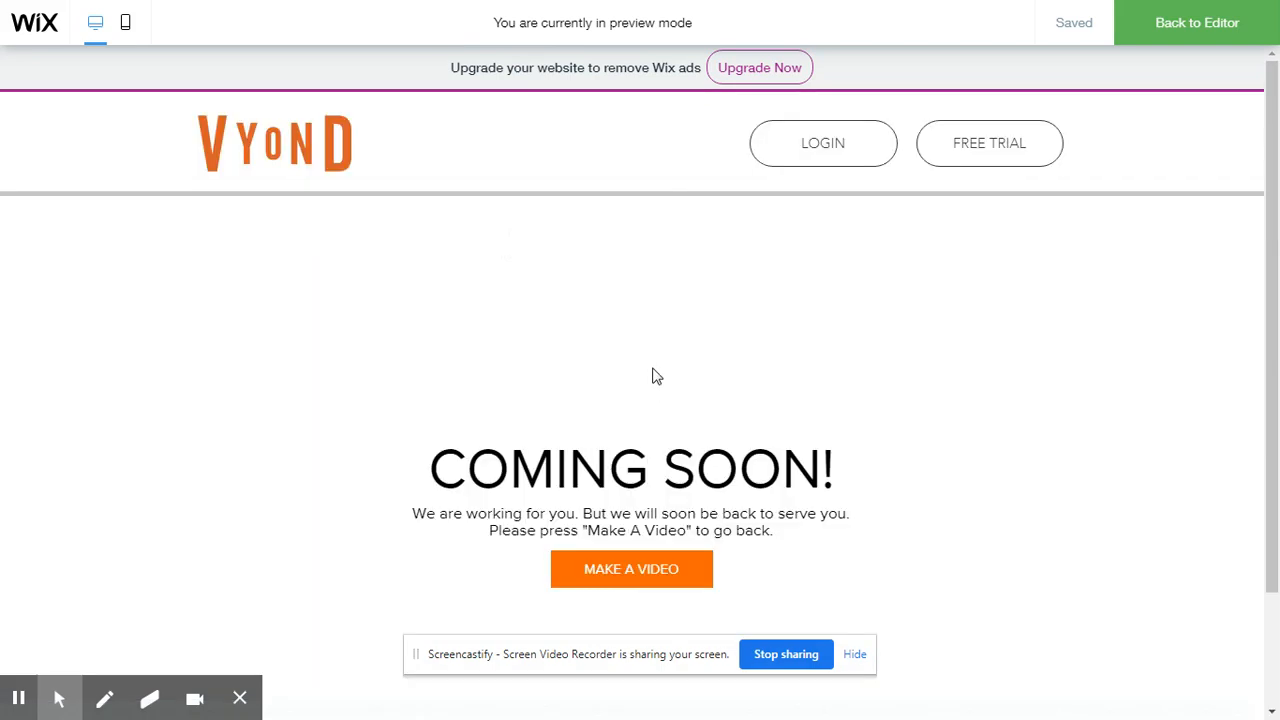
mouse_move(420, 492)
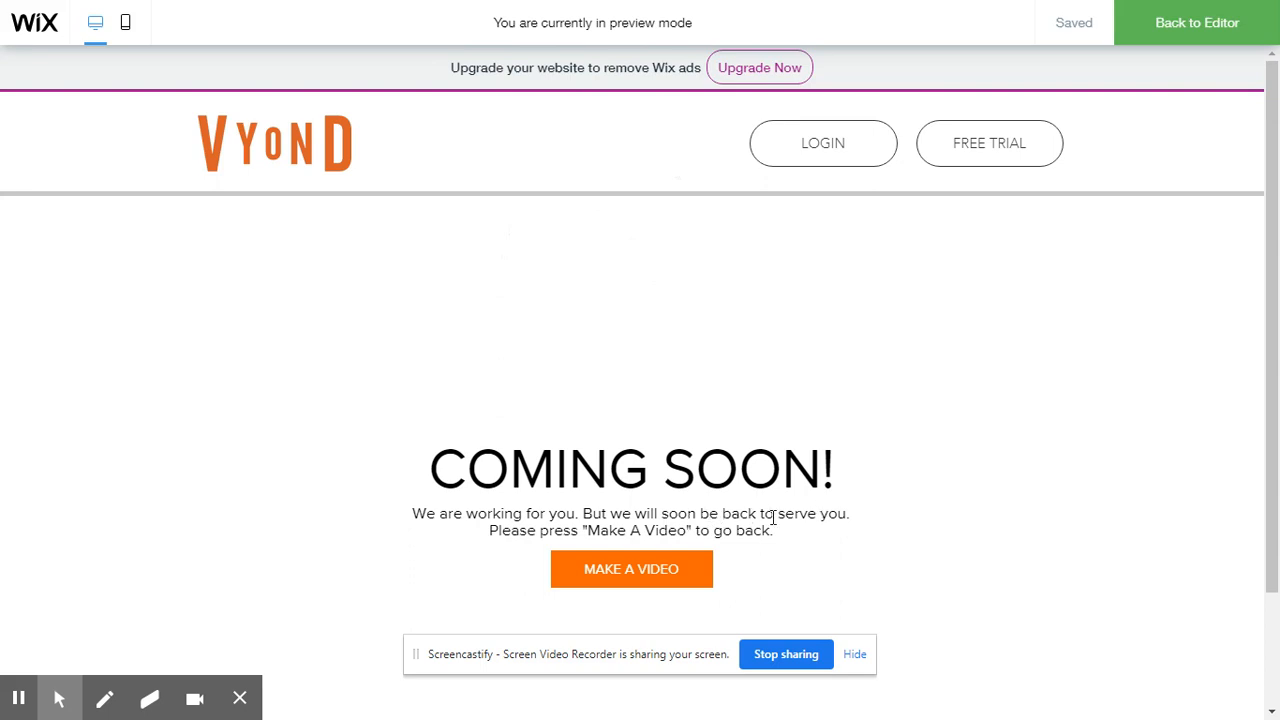
mouse_move(670, 558)
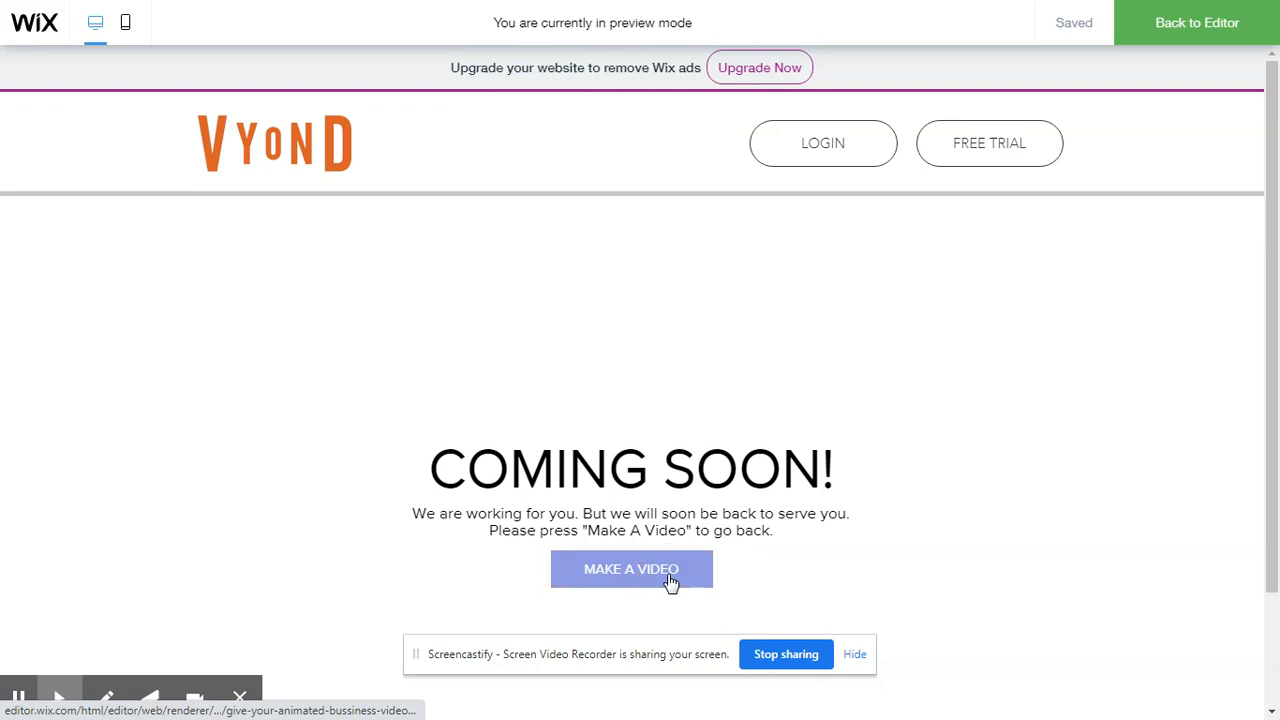
click(632, 568)
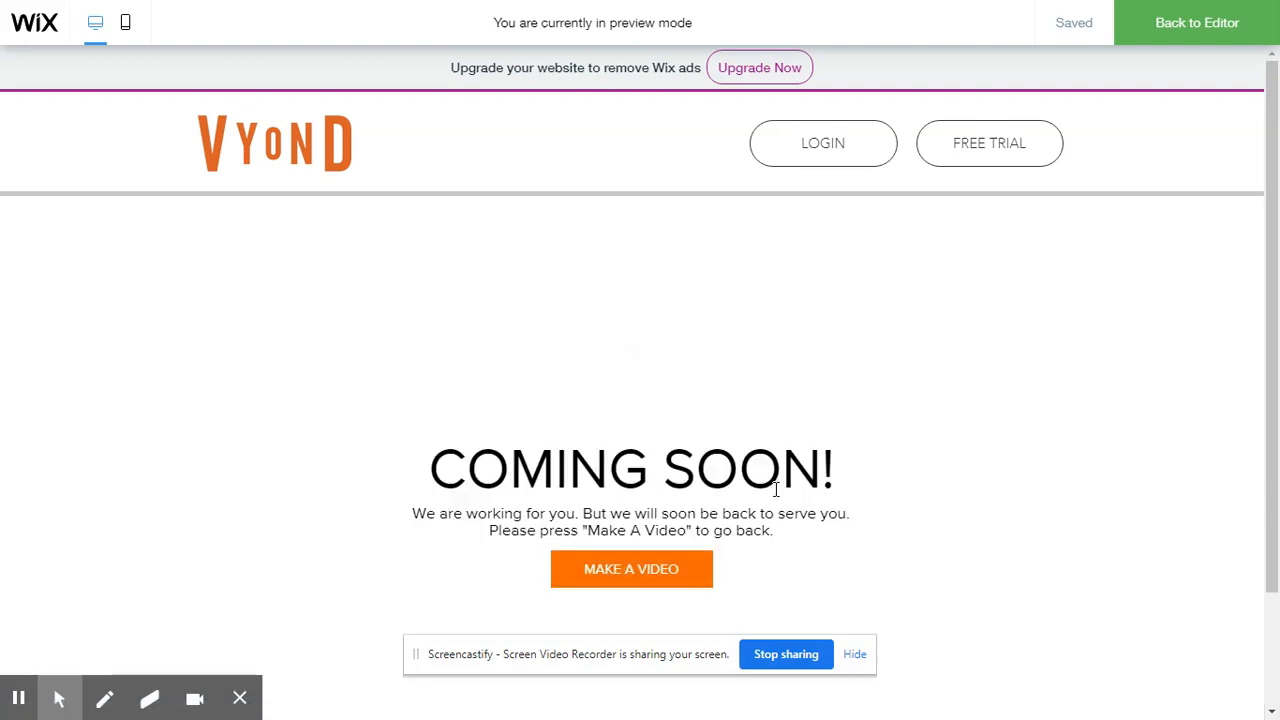
click(632, 568)
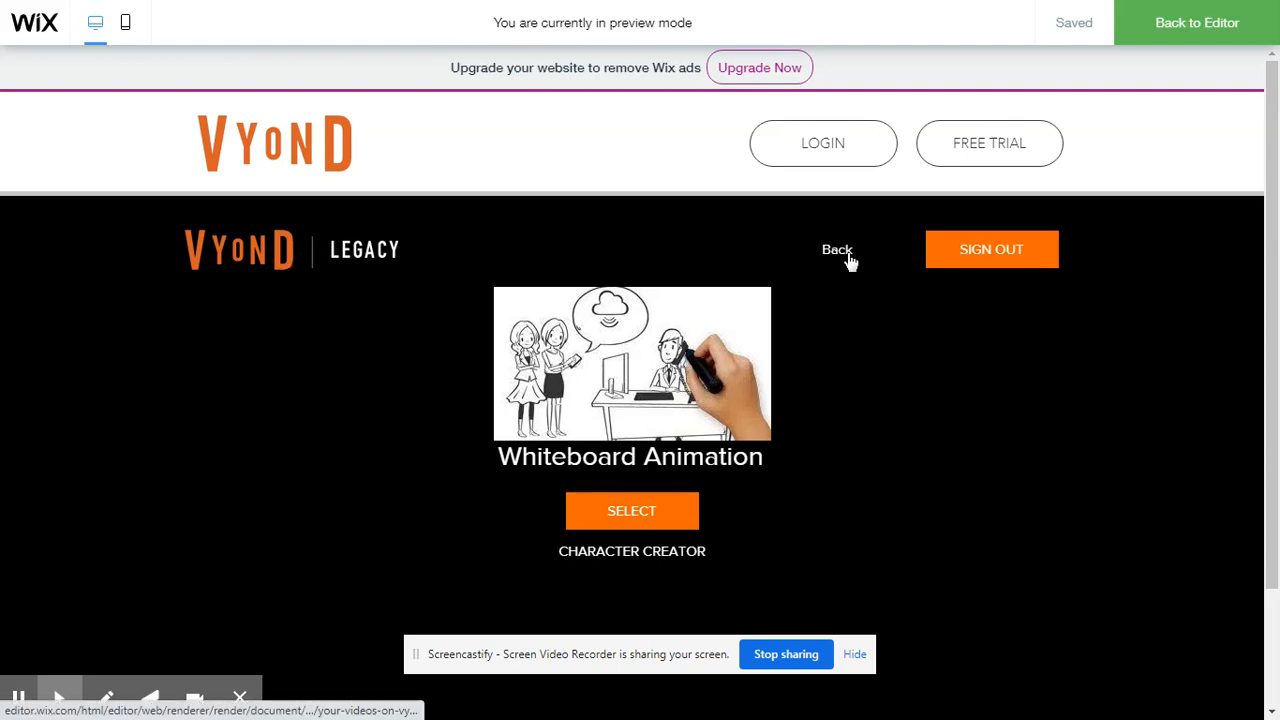
Return to the home page, revisit Make a Video, then sign out to the Login form.
click(836, 248)
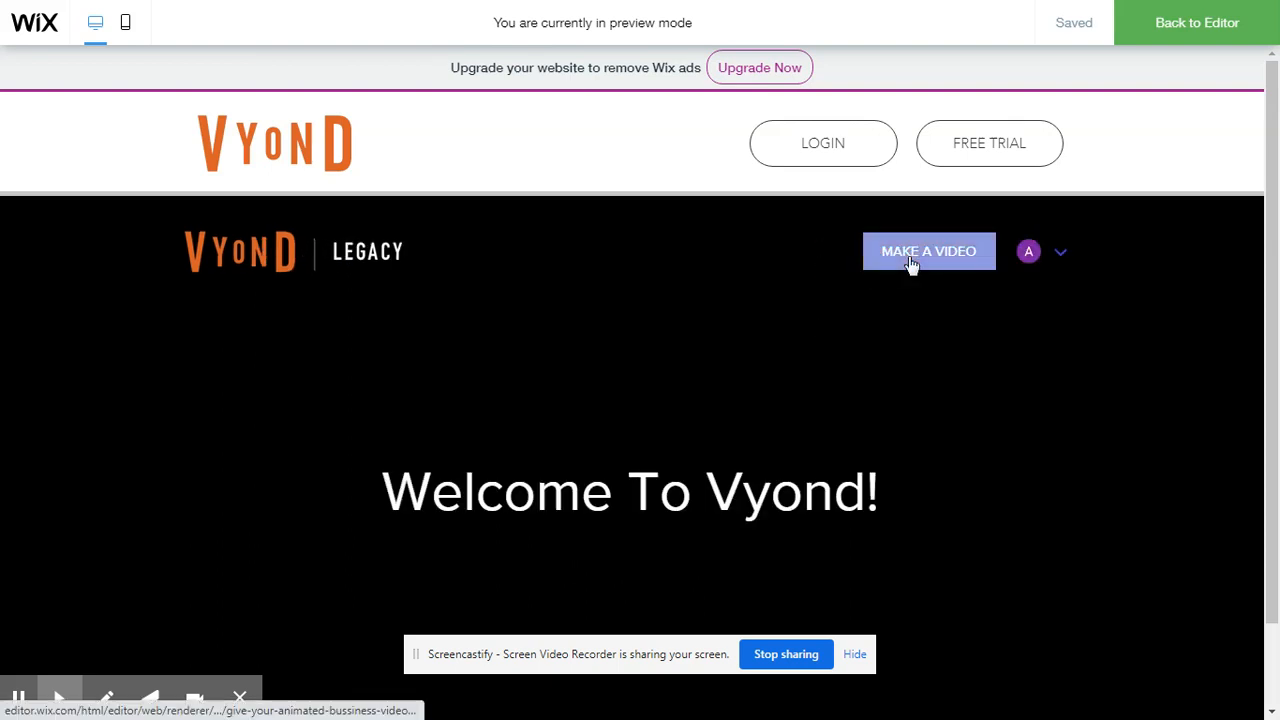
click(928, 252)
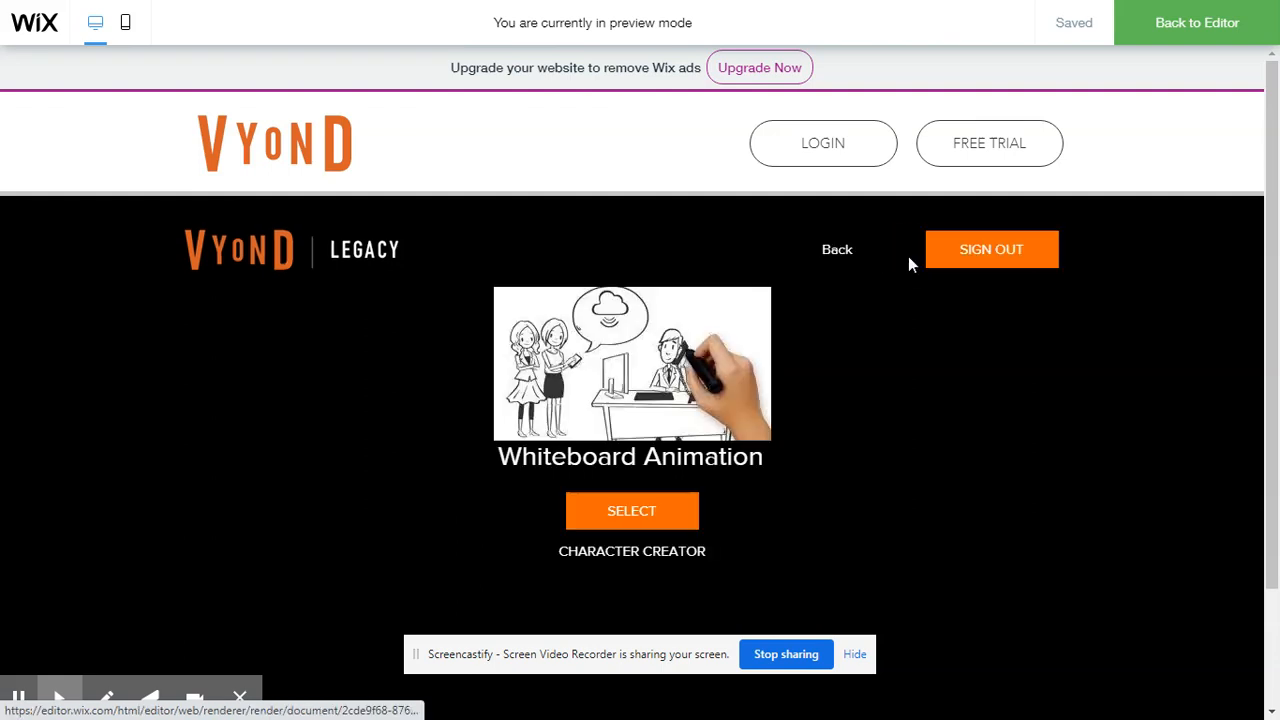
click(822, 144)
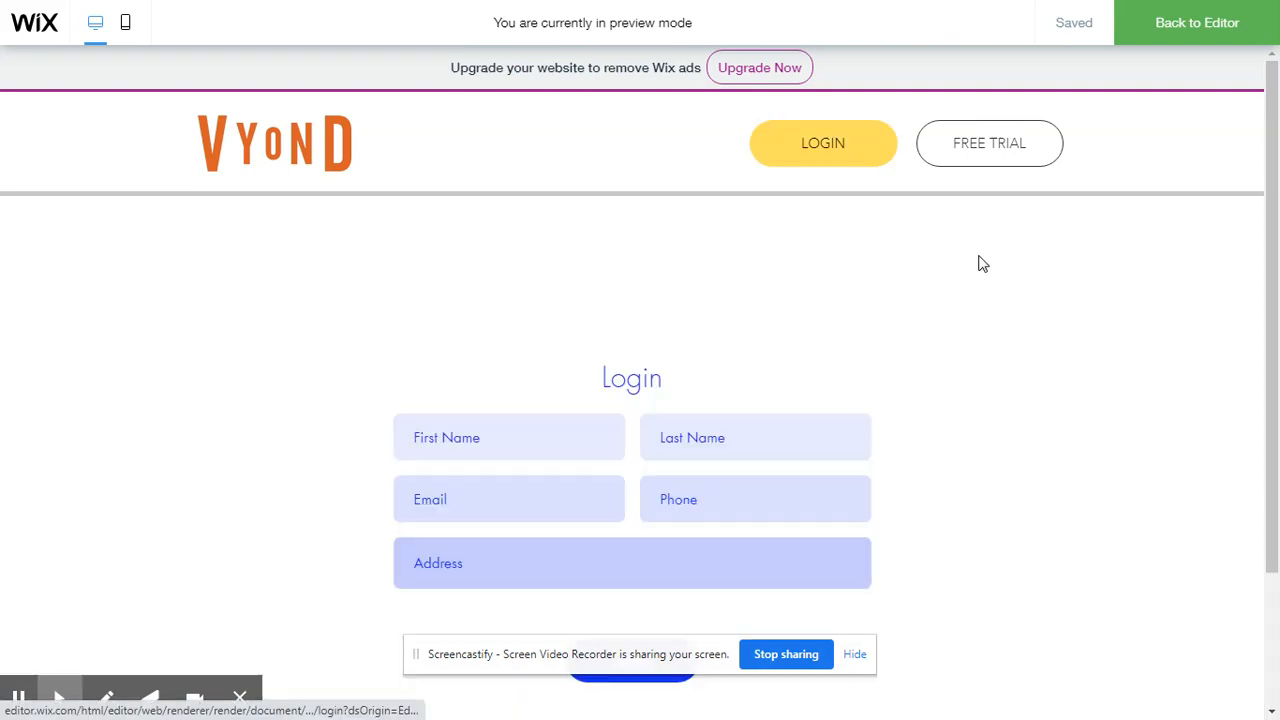